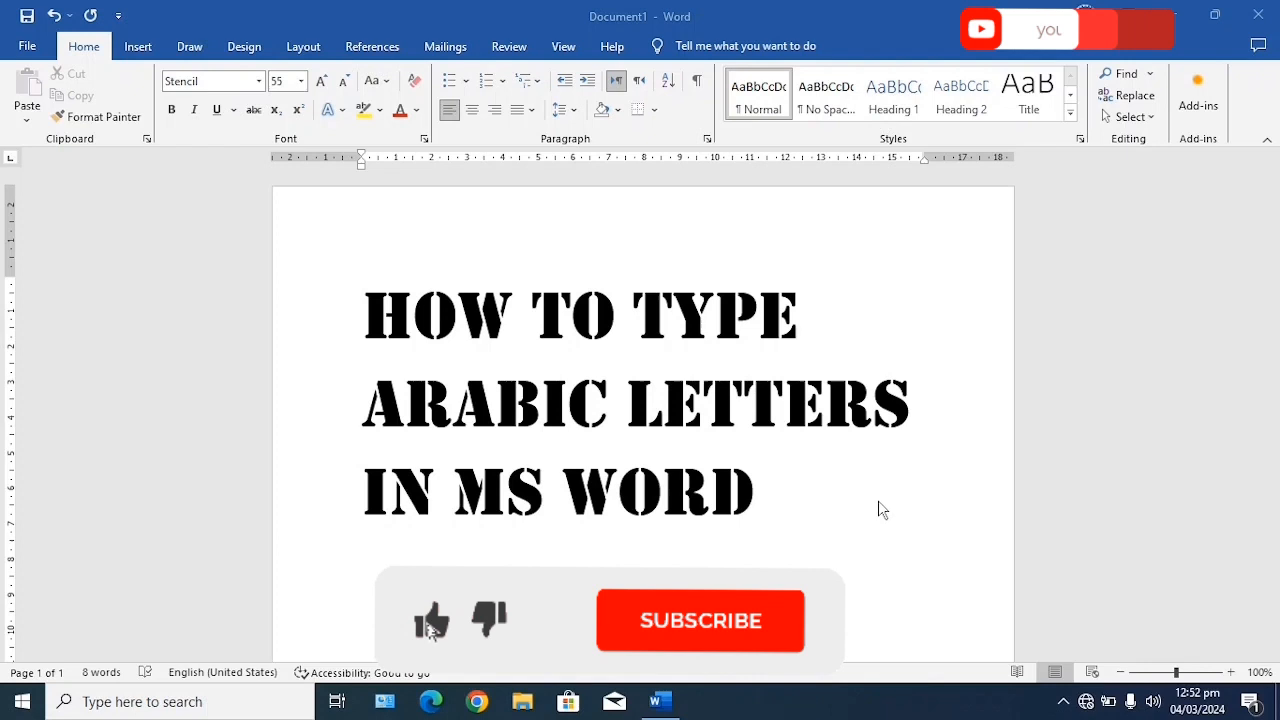
Bring up the full Symbol chooser with the font set to complex script text
{"action": "left_click", "coordinate": [700, 620]}
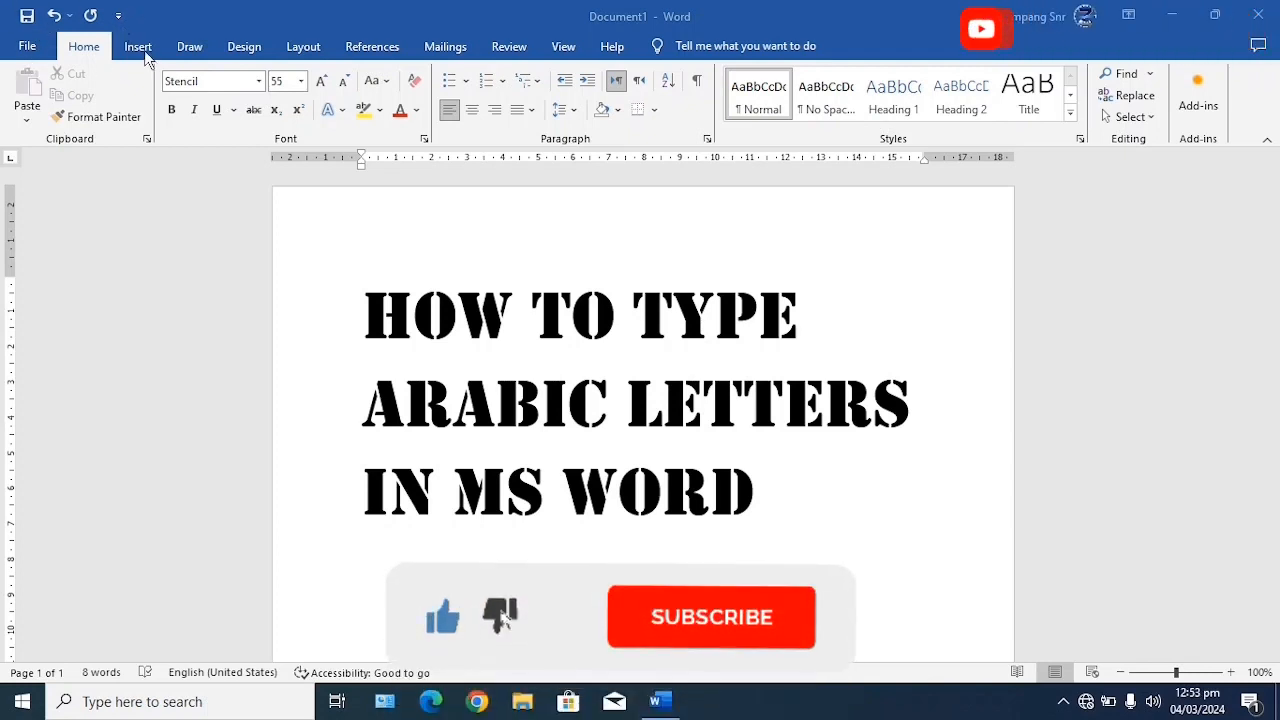
{"action": "left_click", "coordinate": [136, 46]}
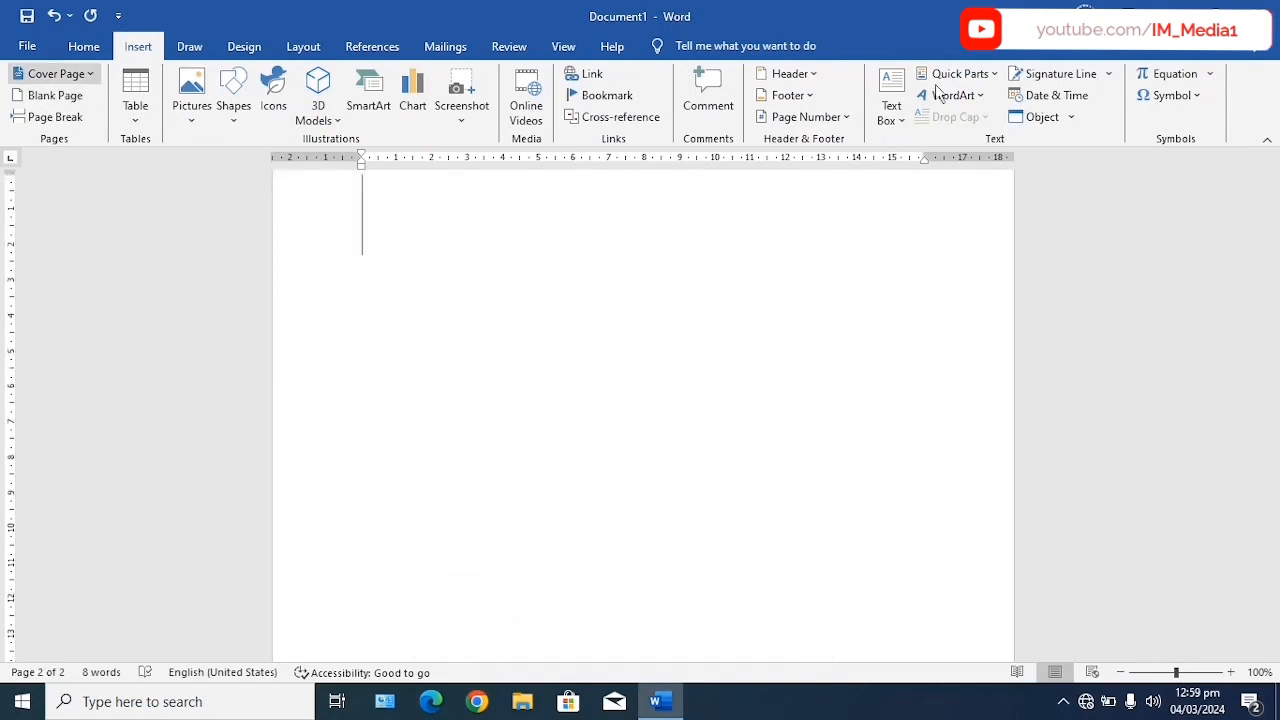
{"action": "left_click", "coordinate": [1172, 96]}
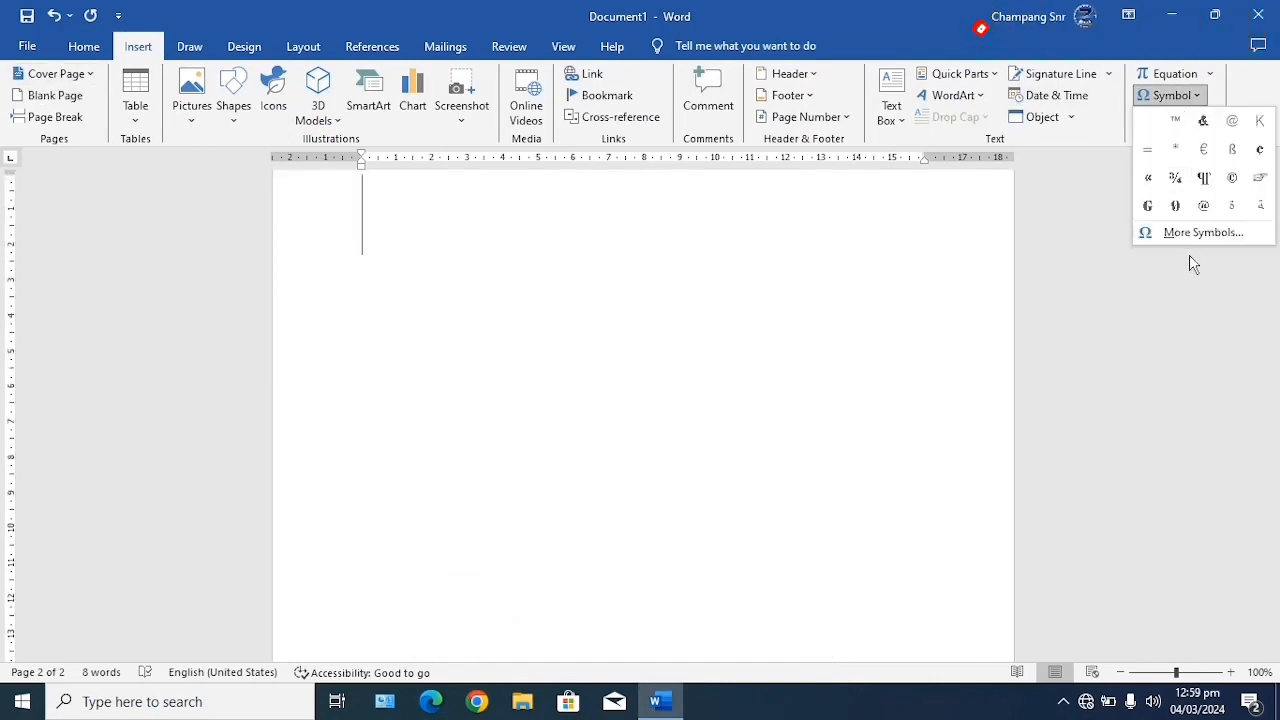
{"action": "left_click", "coordinate": [1204, 232]}
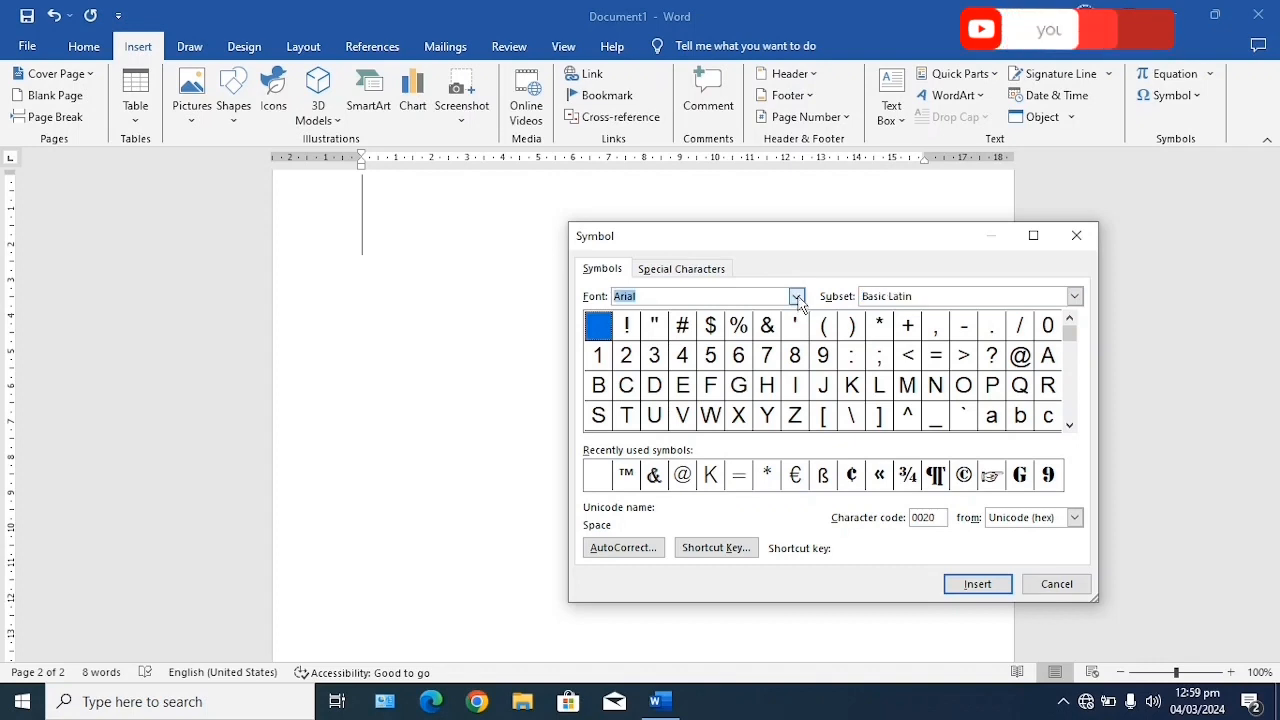
{"action": "left_click", "coordinate": [796, 296]}
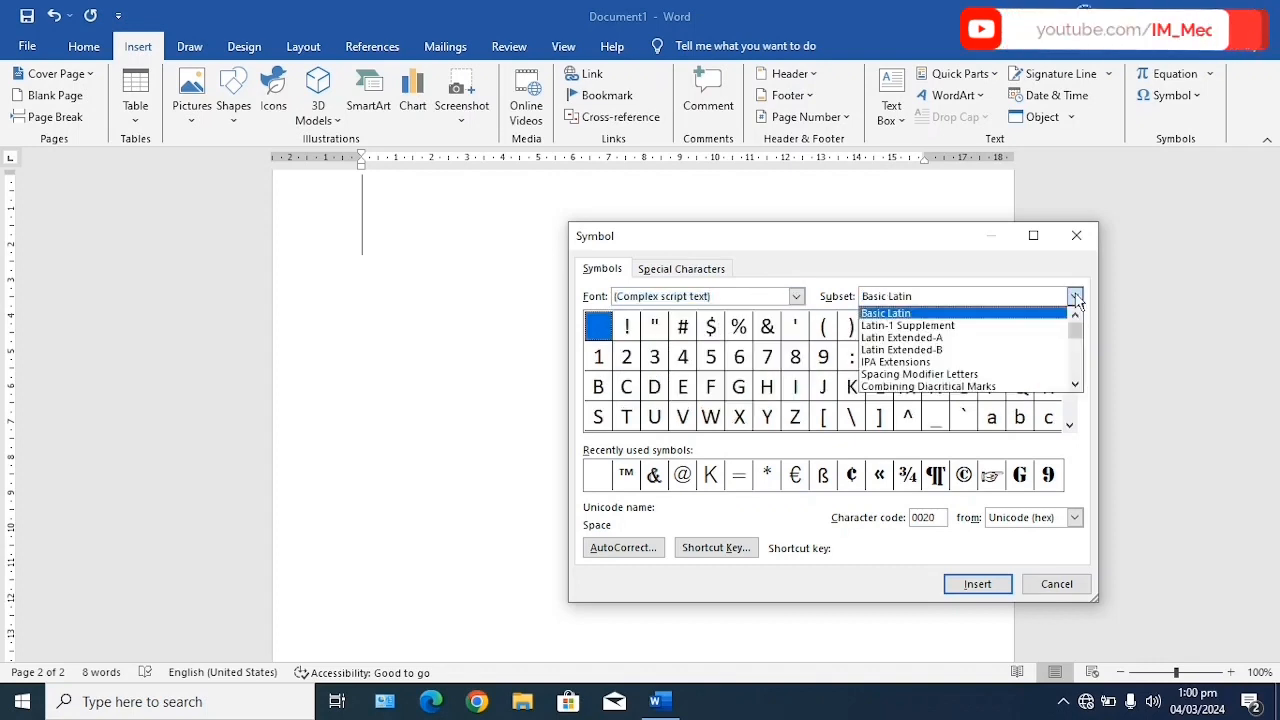
Switch to the Arabic Presentation Forms-B subset and locate the Bismillah ligature
{"action": "scroll", "scroll_direction": "down", "scroll_amount": 3}
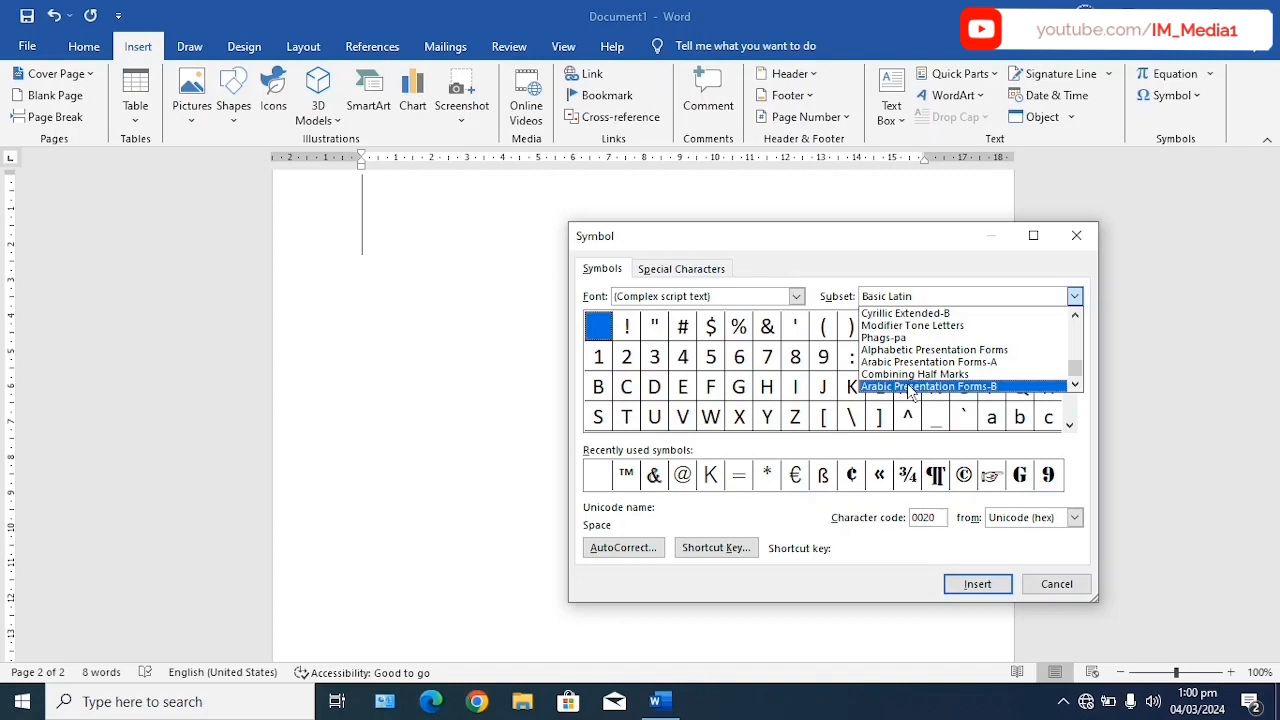
{"action": "left_click", "coordinate": [928, 386]}
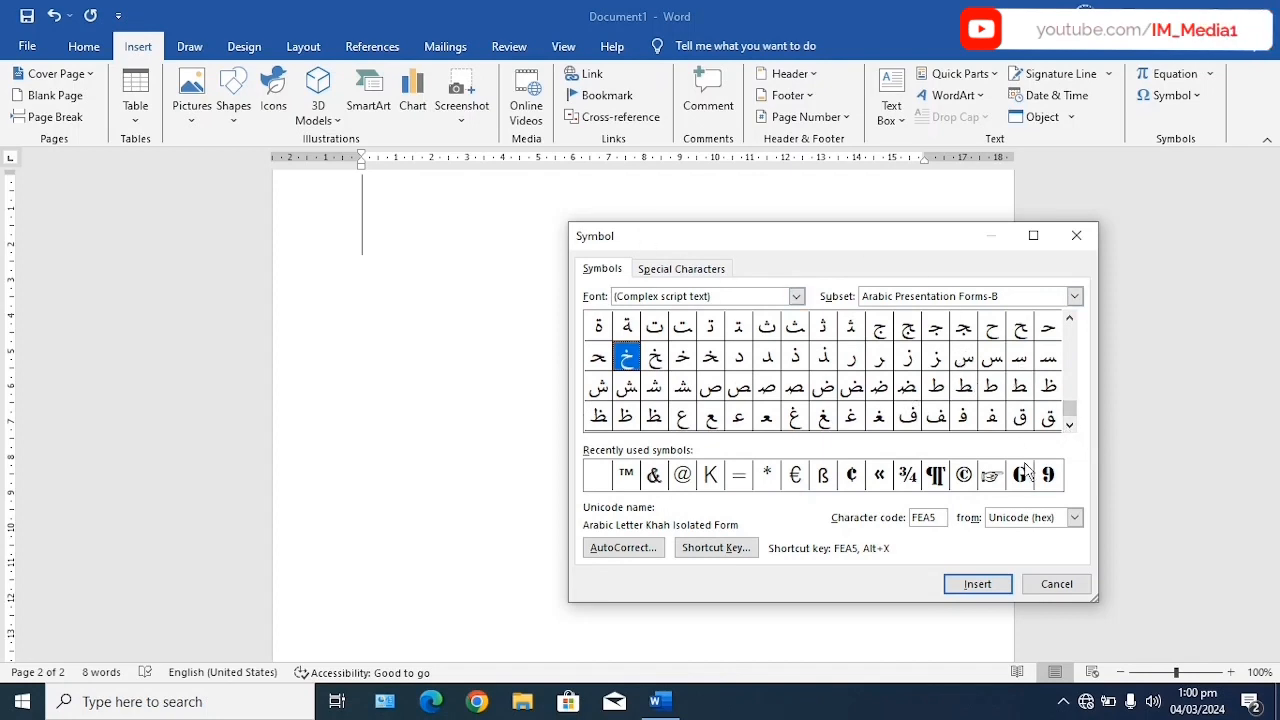
{"action": "left_click", "coordinate": [1068, 424]}
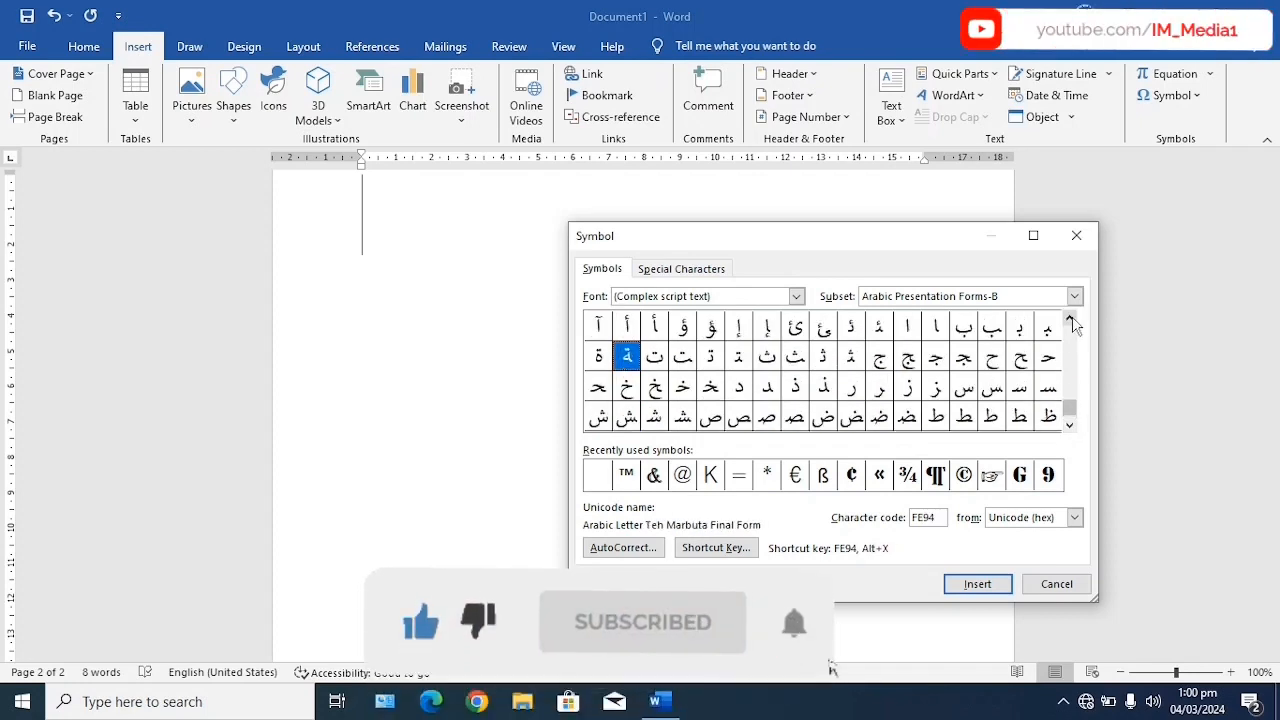
{"action": "left_click", "coordinate": [1070, 322]}
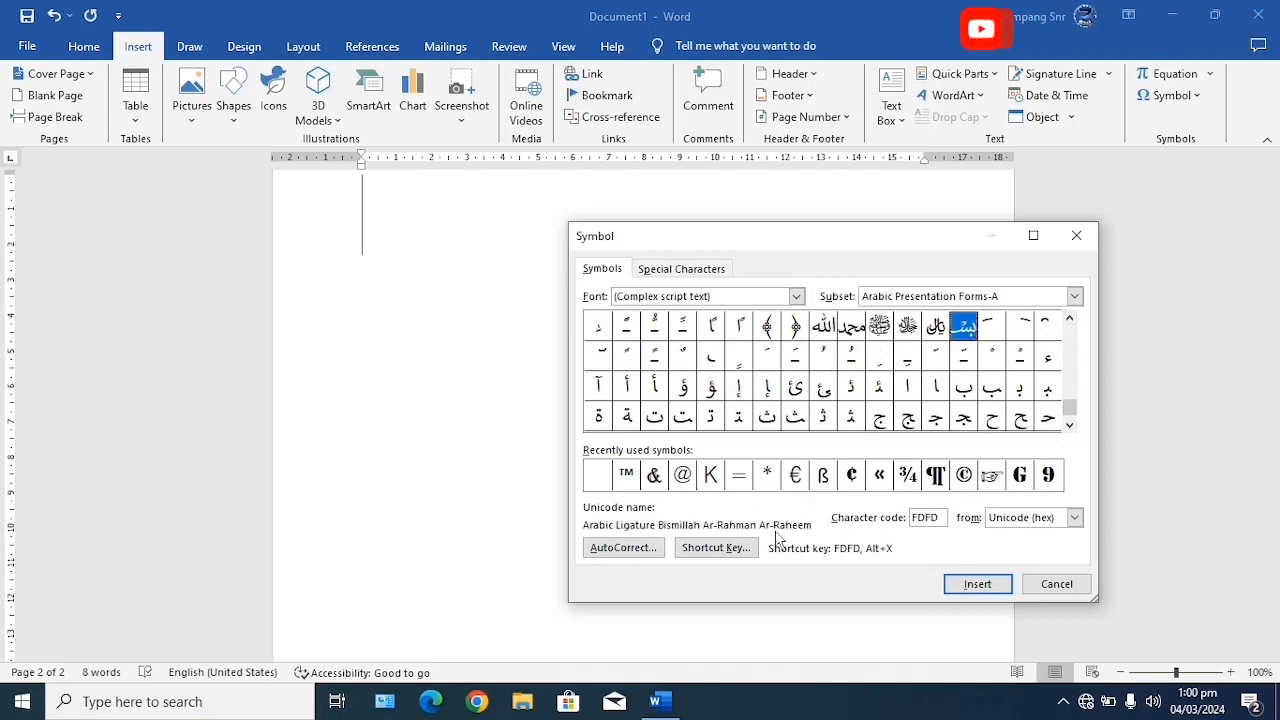
Insert the Bismillah ligature on the first line and move to the empty line below it
{"action": "left_click", "coordinate": [976, 584]}
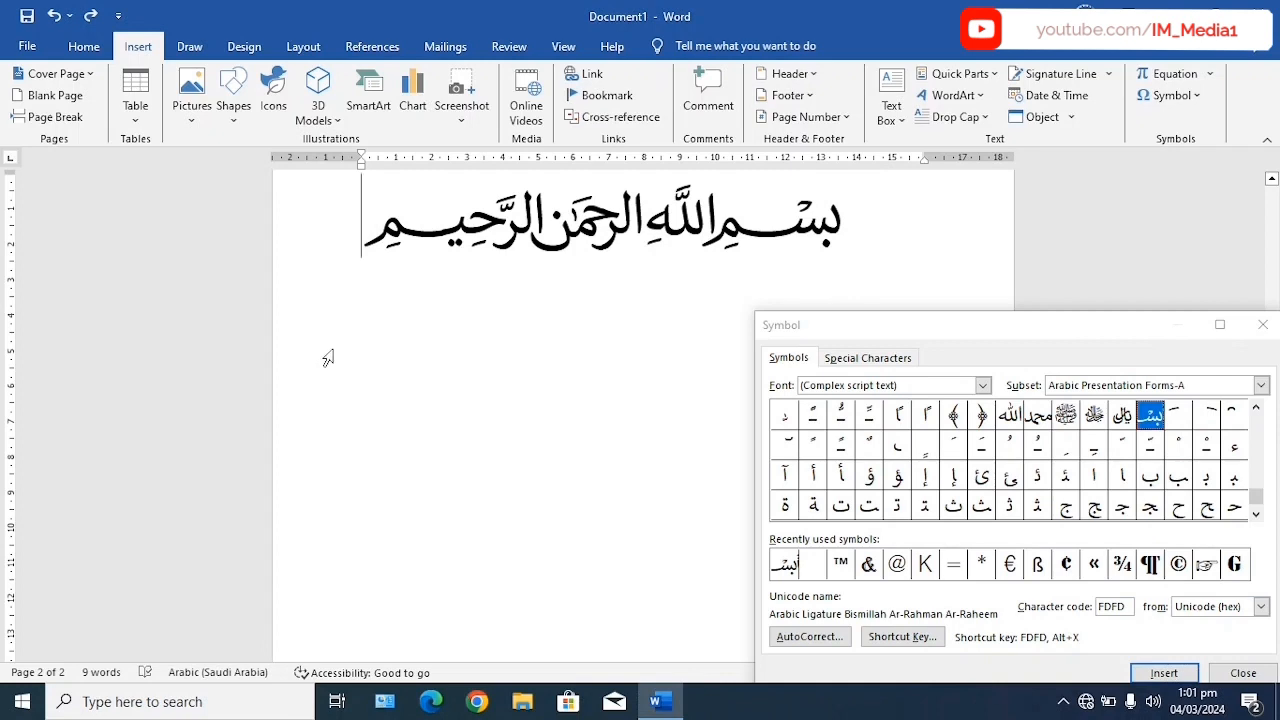
{"action": "triple_click", "coordinate": [630, 224]}
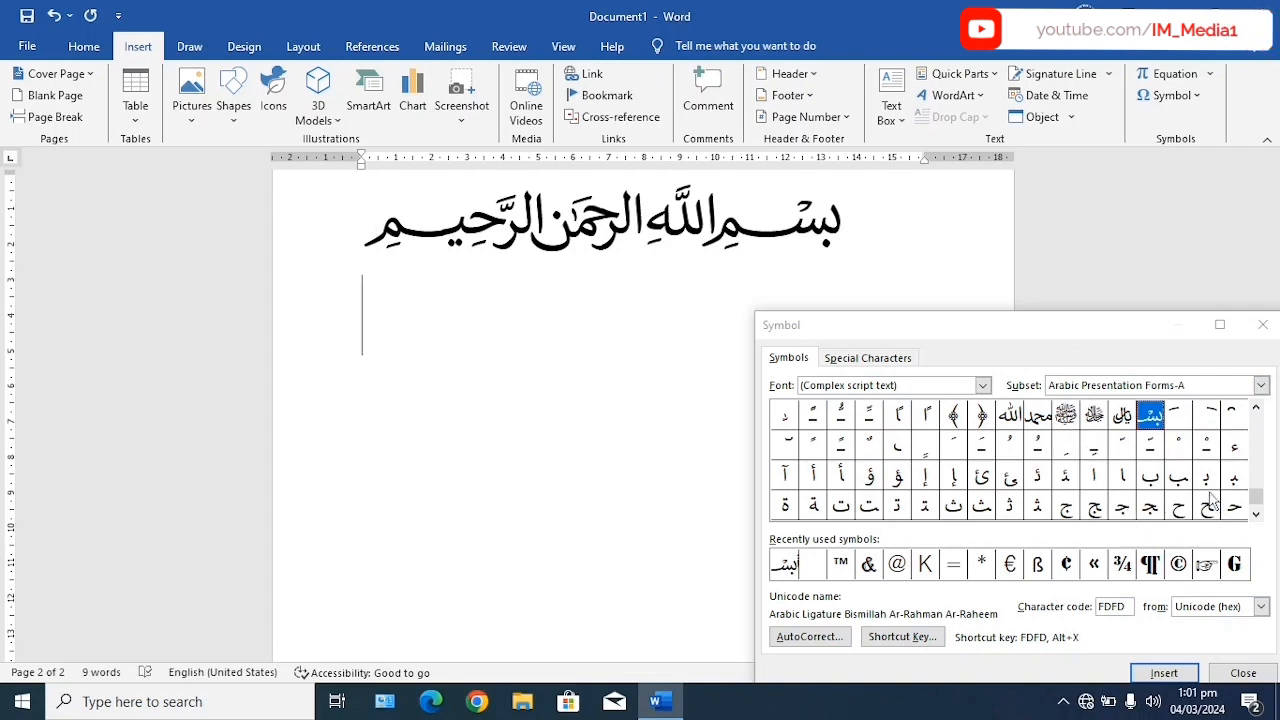
{"action": "mouse_move", "coordinate": [1212, 244]}
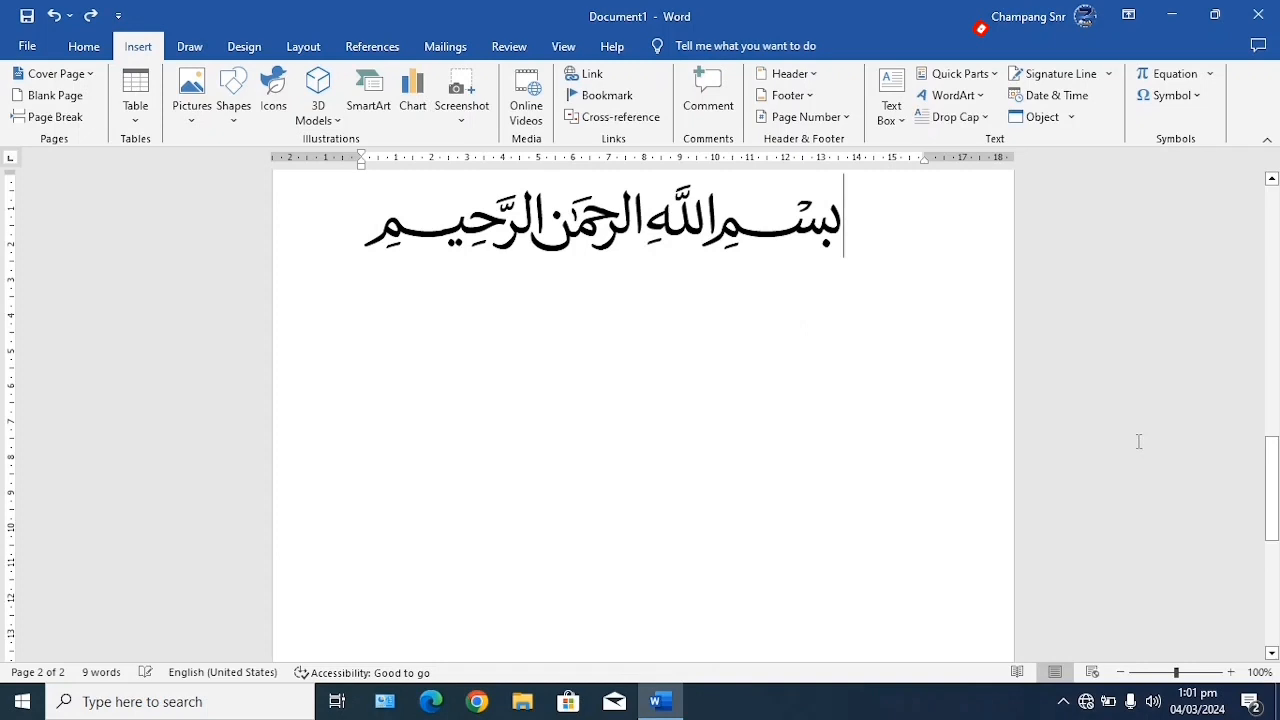
Start the second line with an ornate parenthesis from the Symbol chooser
{"action": "left_click", "coordinate": [1168, 96]}
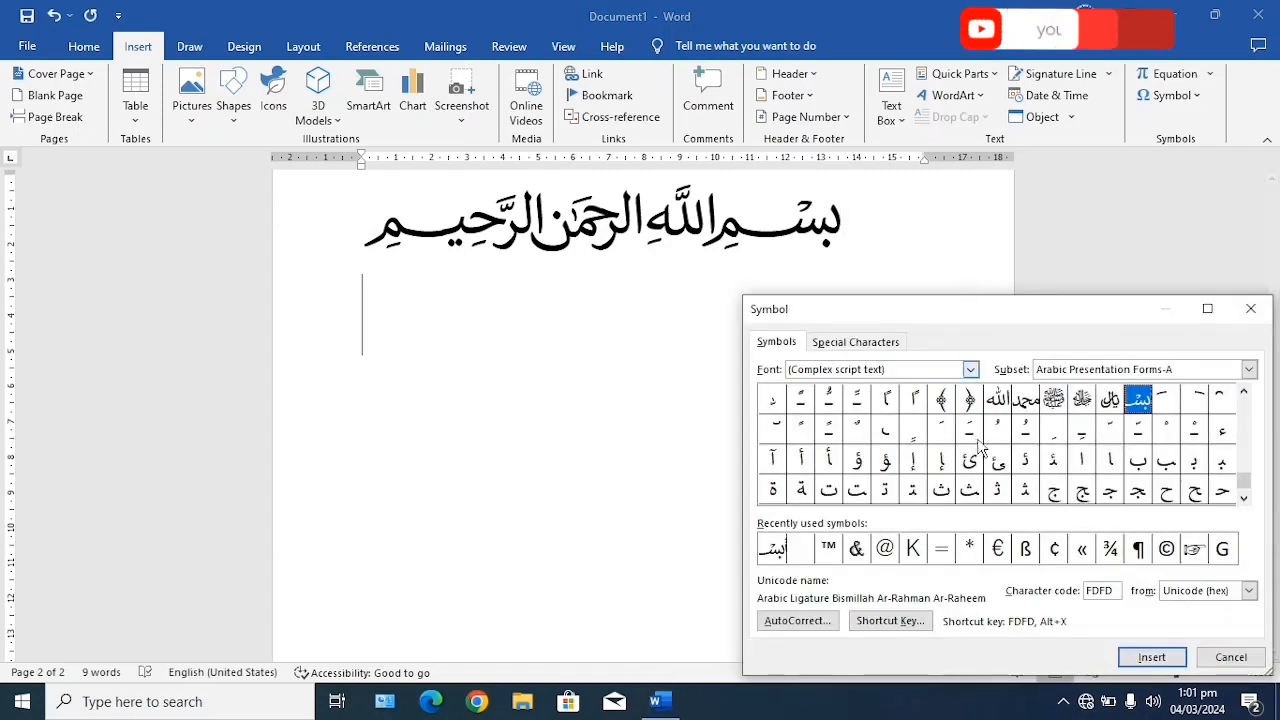
{"action": "left_click", "coordinate": [940, 428]}
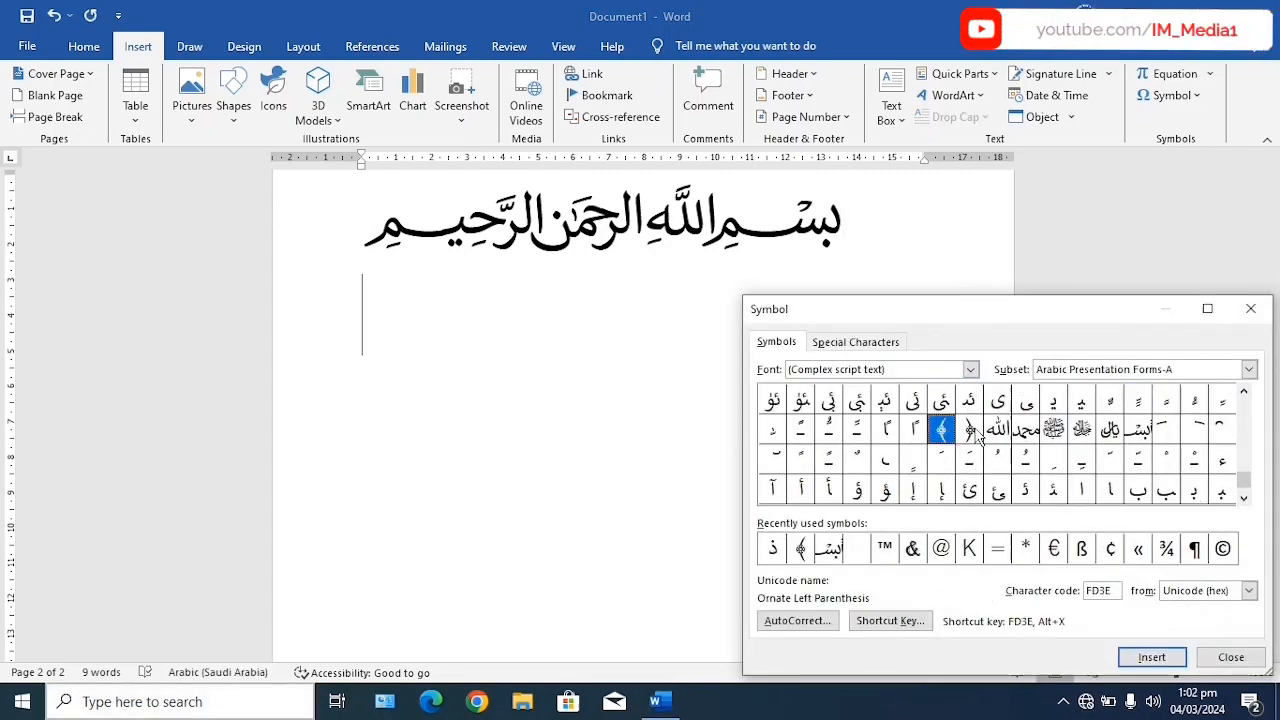
{"action": "left_click", "coordinate": [968, 428]}
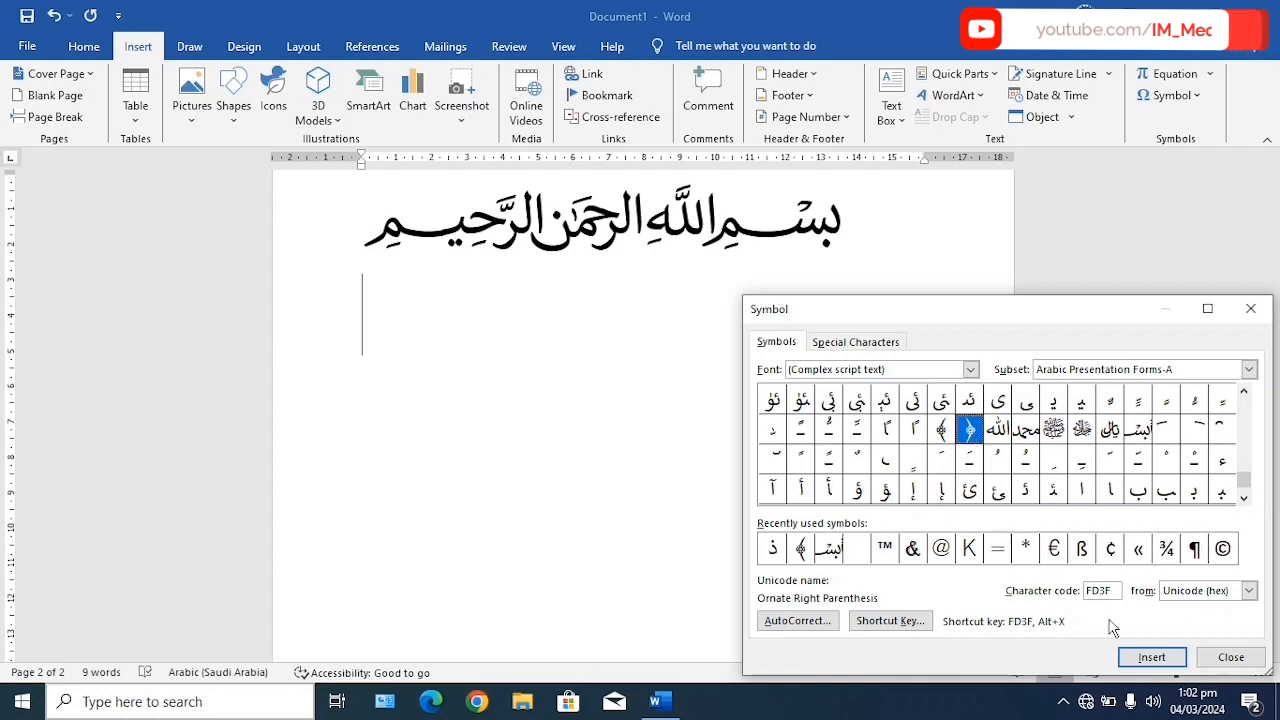
{"action": "left_click", "coordinate": [1180, 656]}
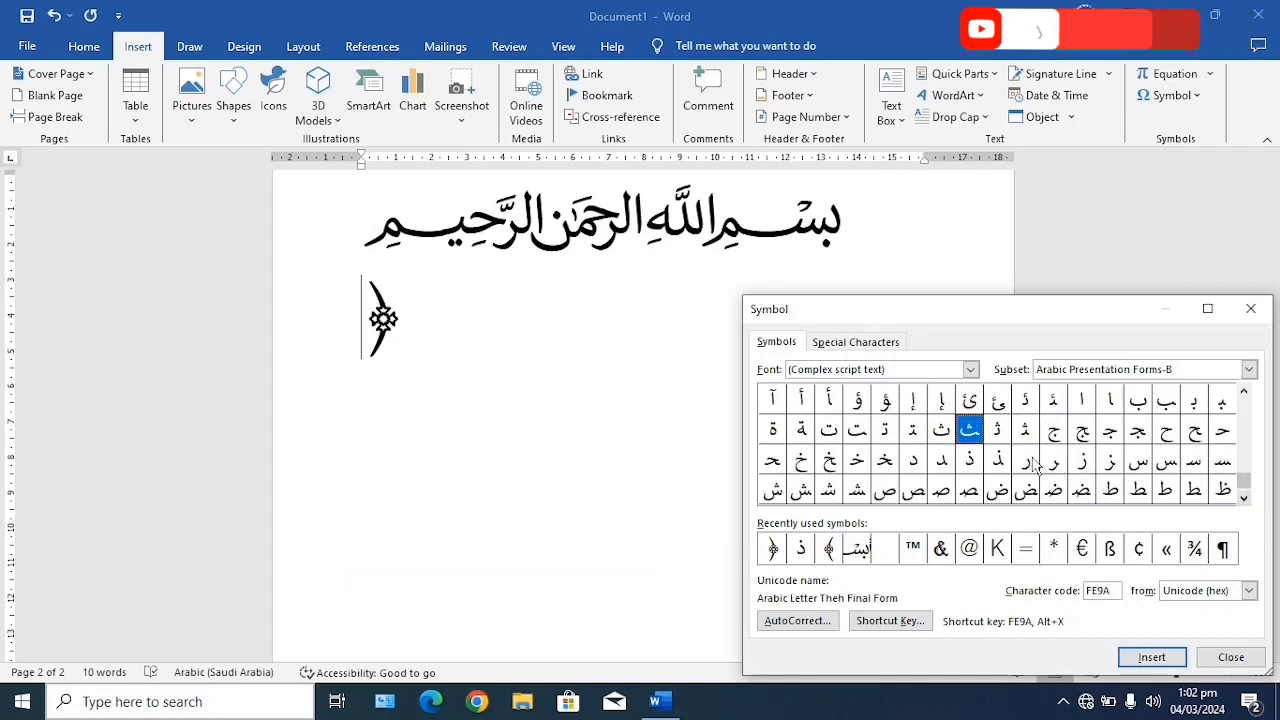
Add the Arabic letters Thal, Alef and Kaf after the parenthesis, one symbol at a time
{"action": "left_click", "coordinate": [968, 460]}
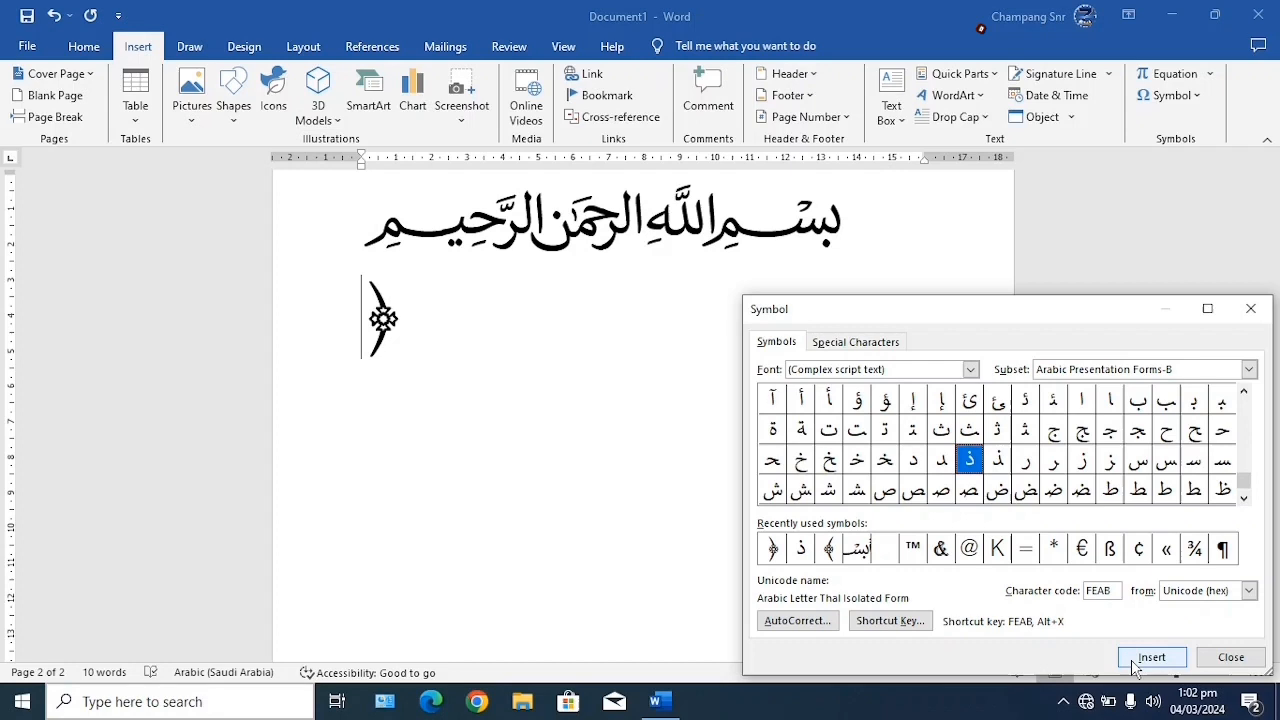
{"action": "left_click", "coordinate": [1180, 656]}
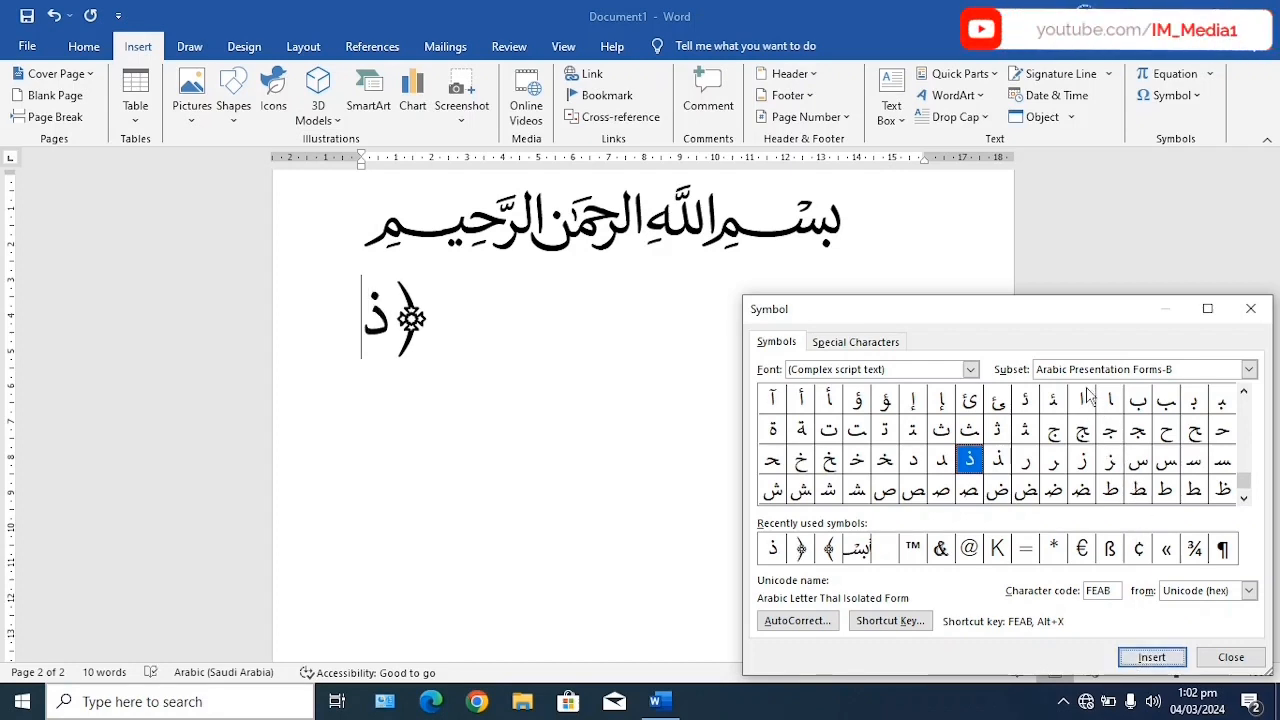
{"action": "left_click", "coordinate": [1080, 400]}
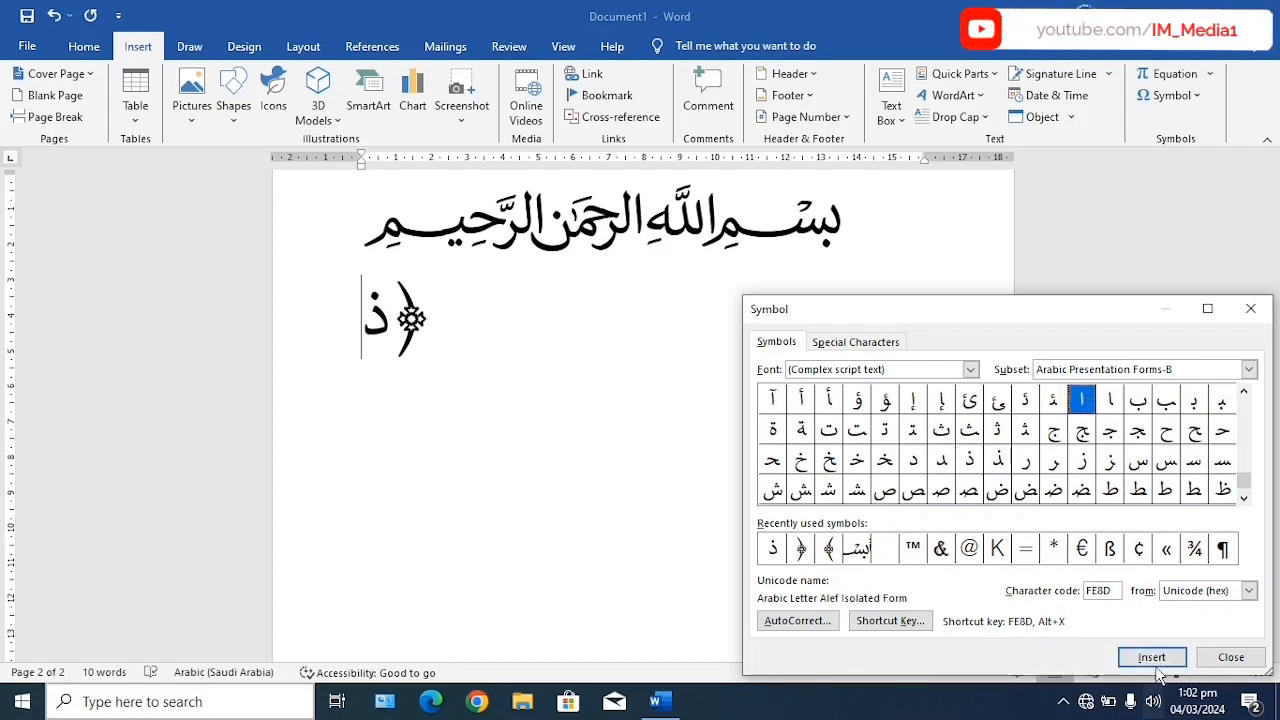
{"action": "left_click", "coordinate": [1180, 656]}
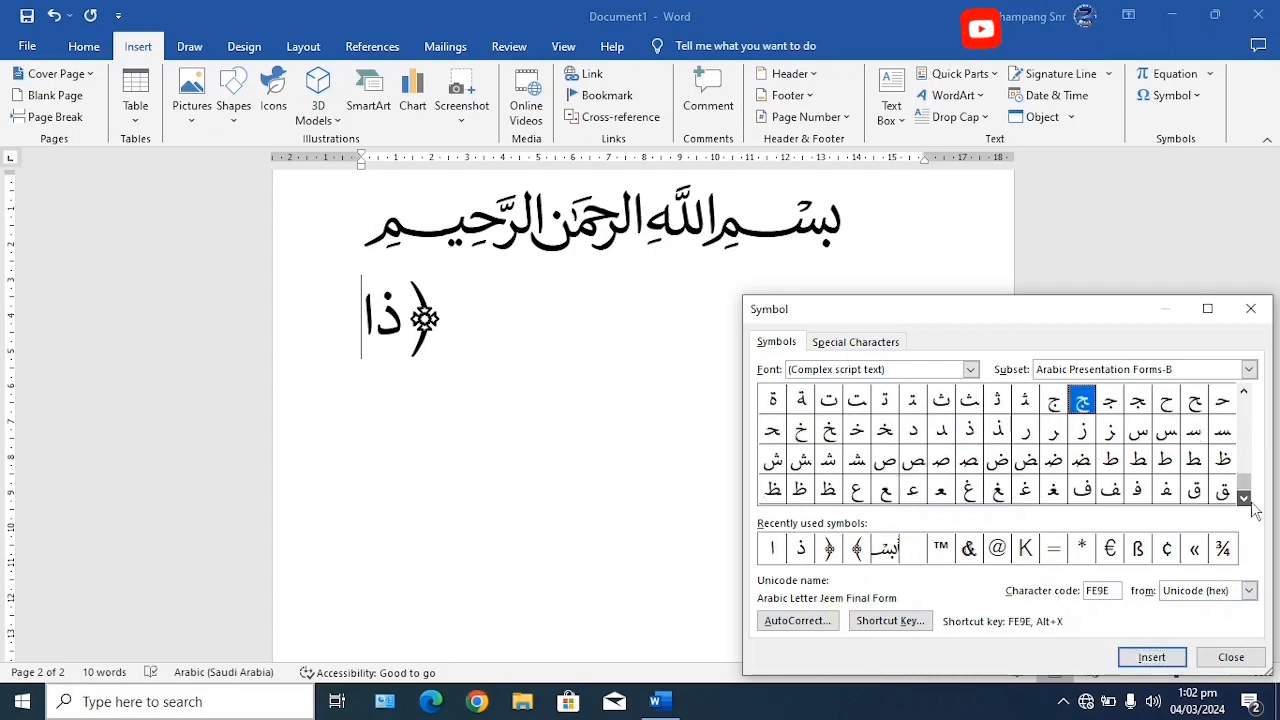
{"action": "left_click", "coordinate": [1244, 500]}
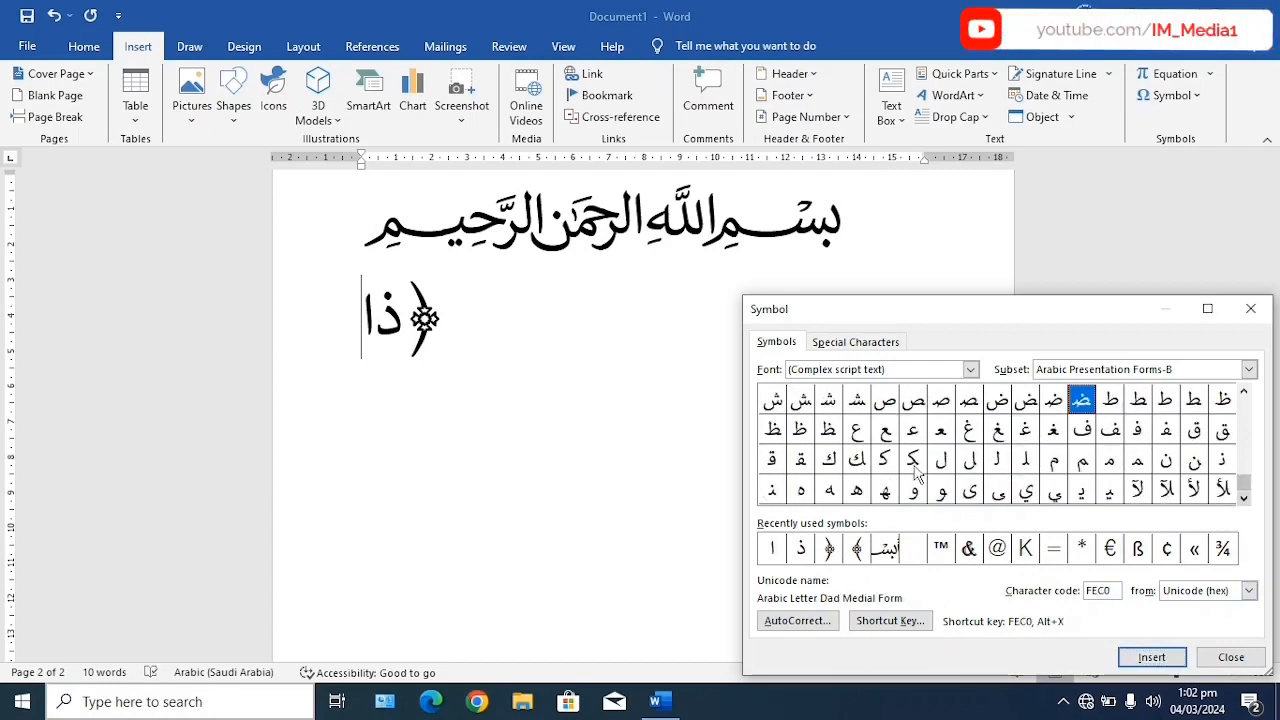
{"action": "mouse_move", "coordinate": [886, 472]}
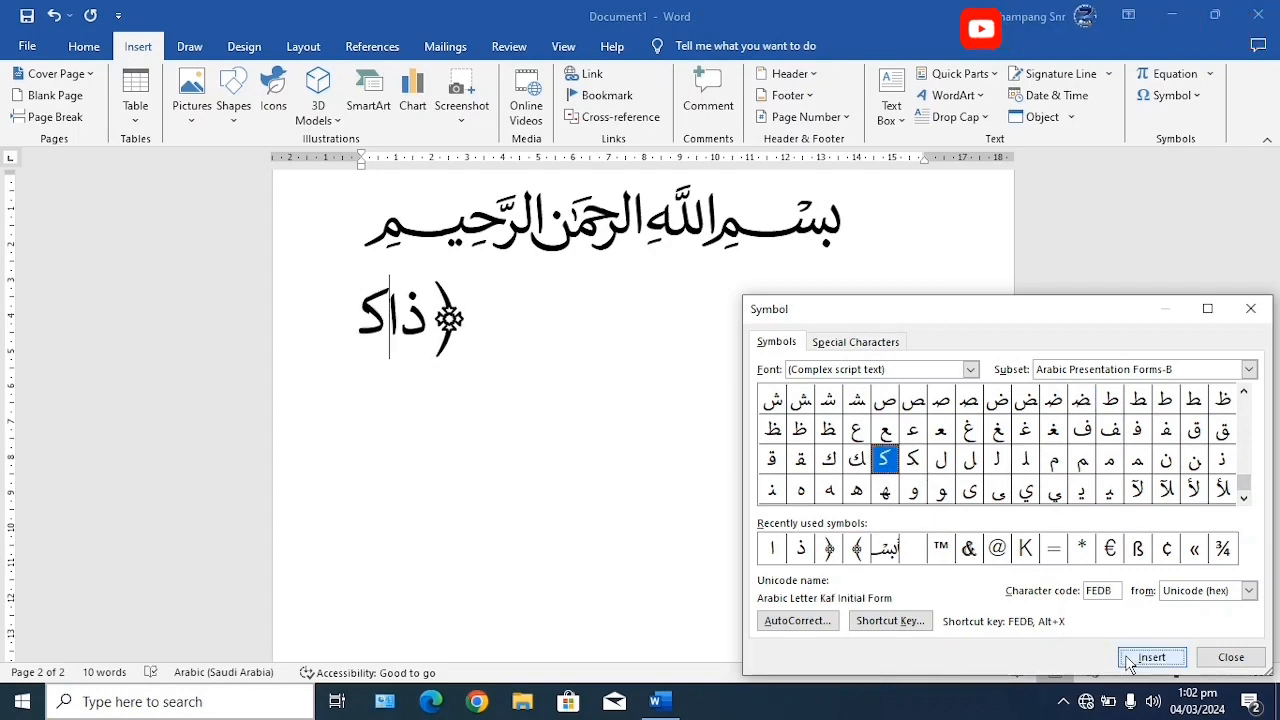
{"action": "left_click", "coordinate": [1152, 656]}
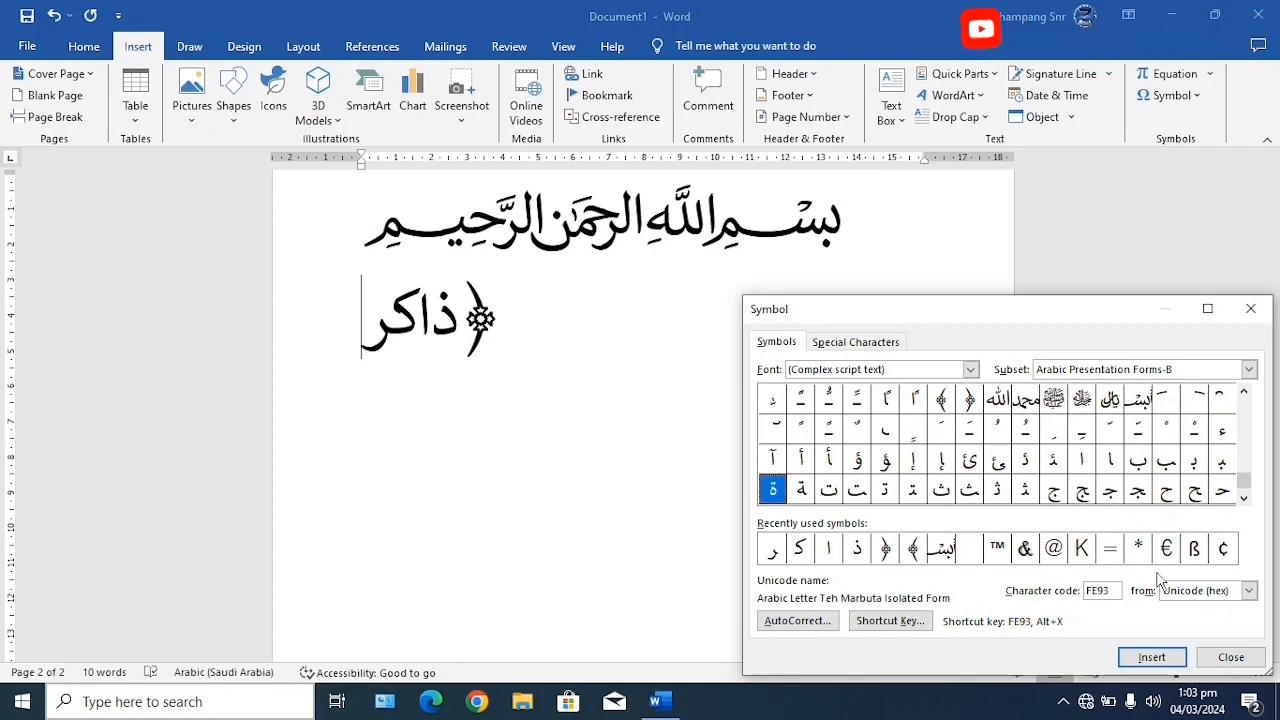
Finish the name with Teh Marbuta, add the matching ornate parenthesis, and close the symbol chooser
{"action": "left_click", "coordinate": [1180, 656]}
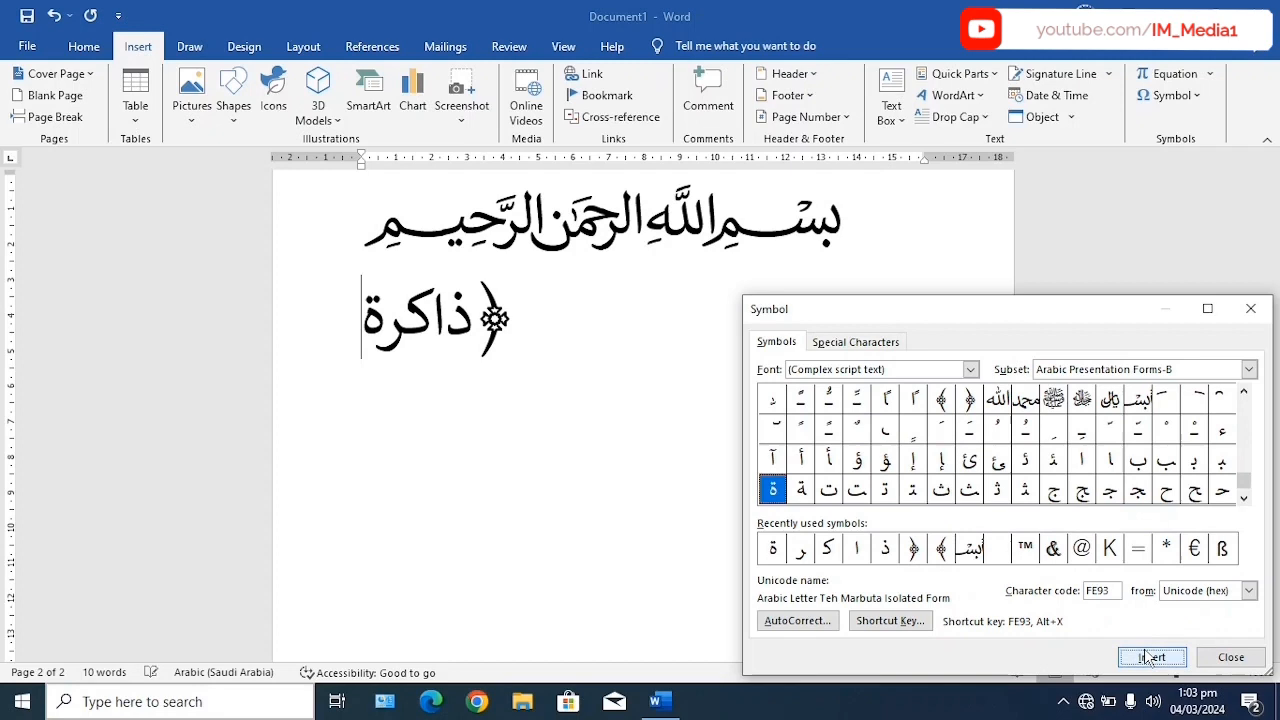
{"action": "left_click", "coordinate": [940, 398]}
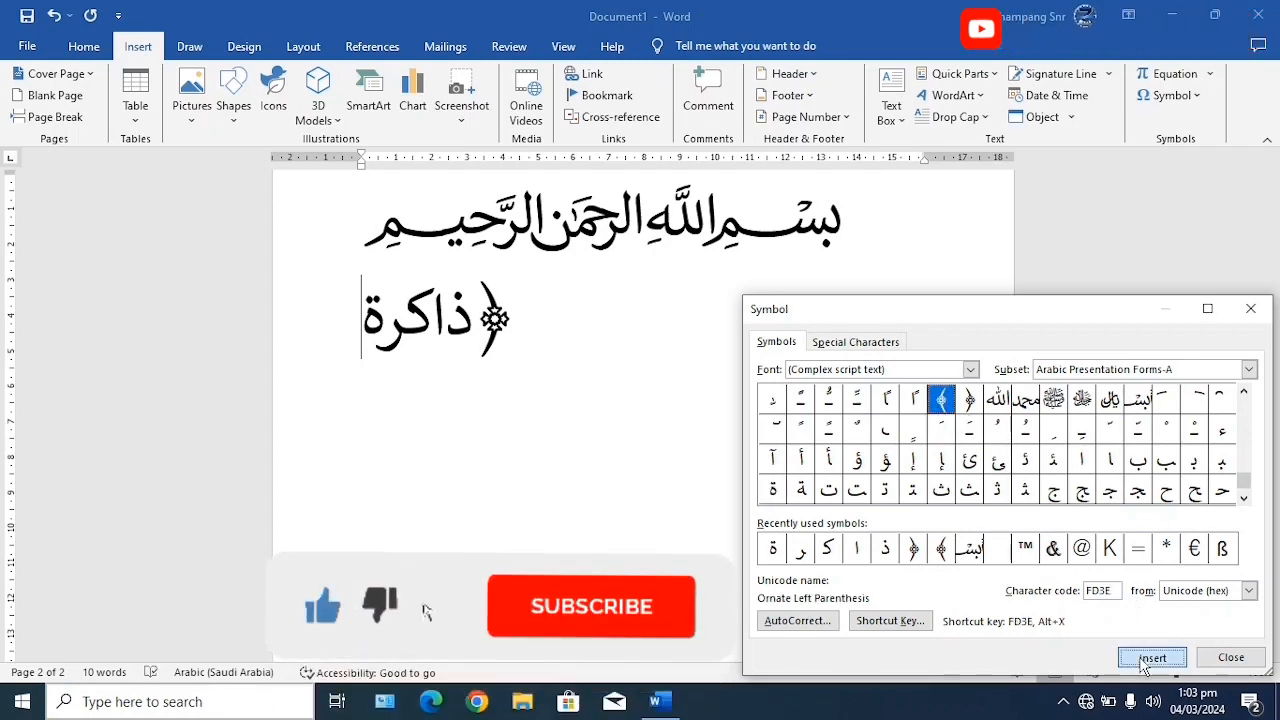
{"action": "left_click", "coordinate": [1180, 656]}
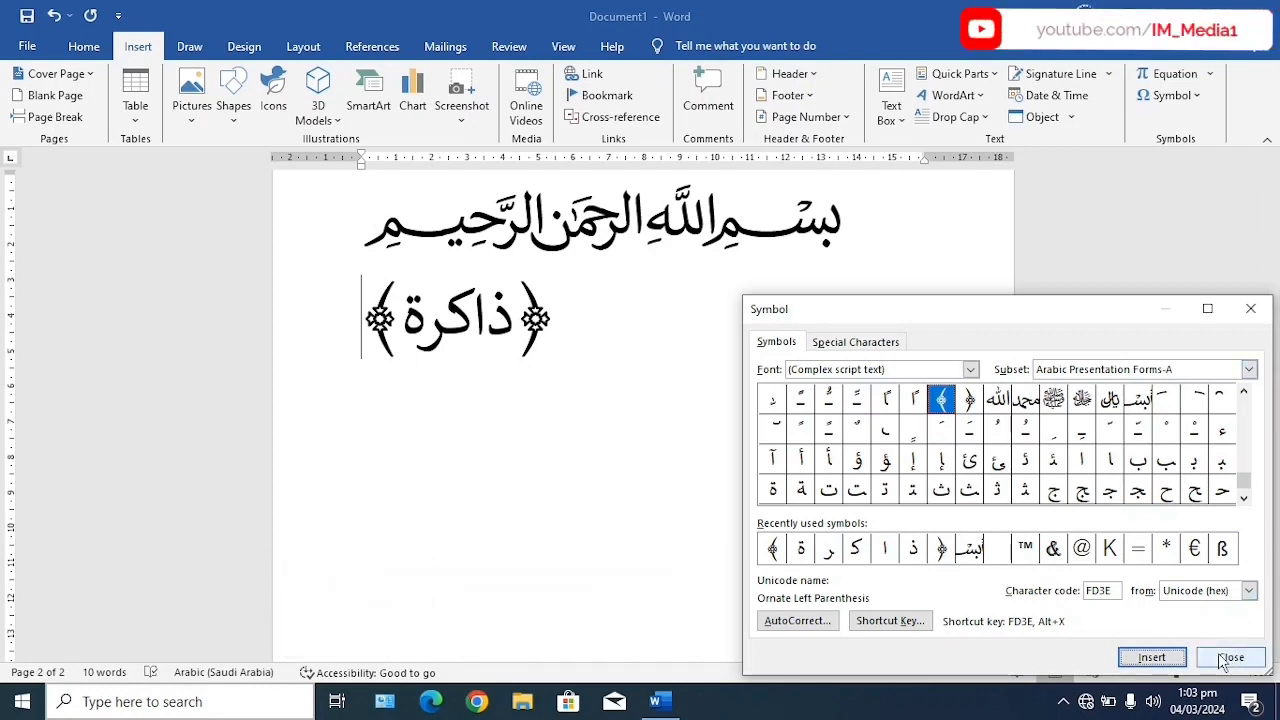
{"action": "left_click", "coordinate": [1228, 656]}
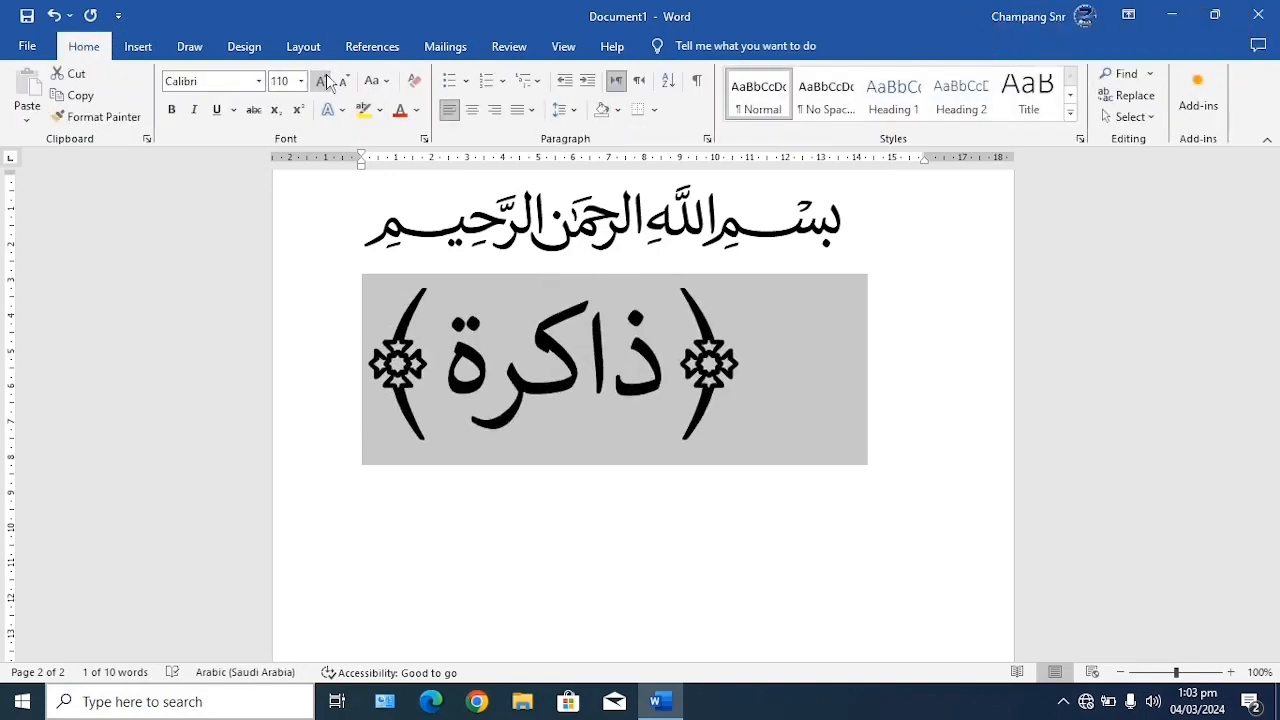
Enlarge the bracketed ذاكرة line so it nearly fills the page width
{"action": "left_click", "coordinate": [320, 80]}
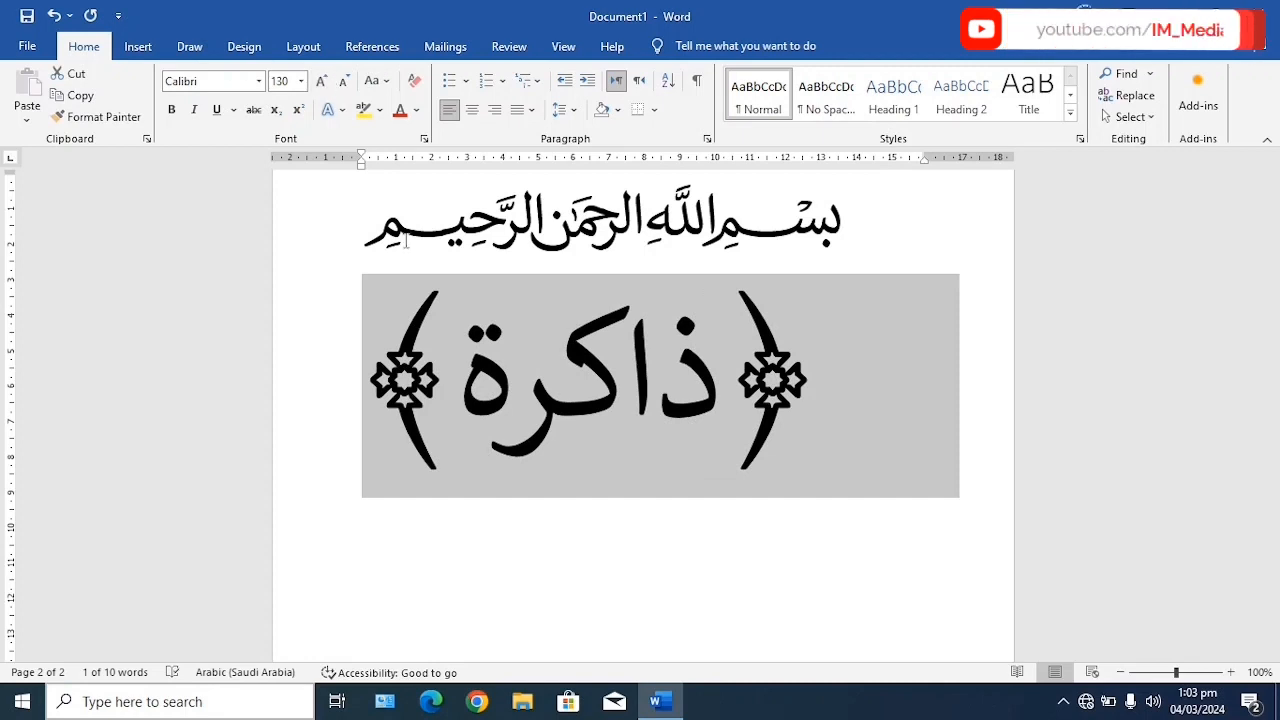